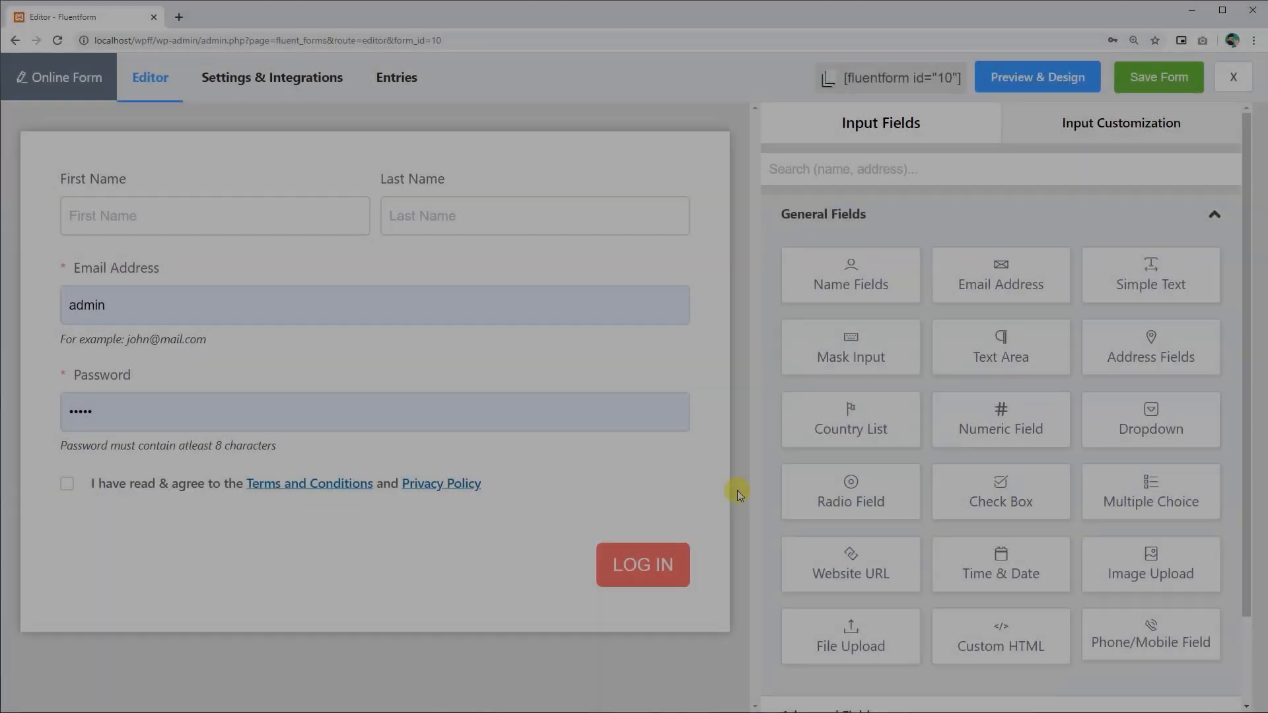
# Step: Inspect the Email Address field's settings, then bring up the Password field's options
pyautogui.click(329, 316)
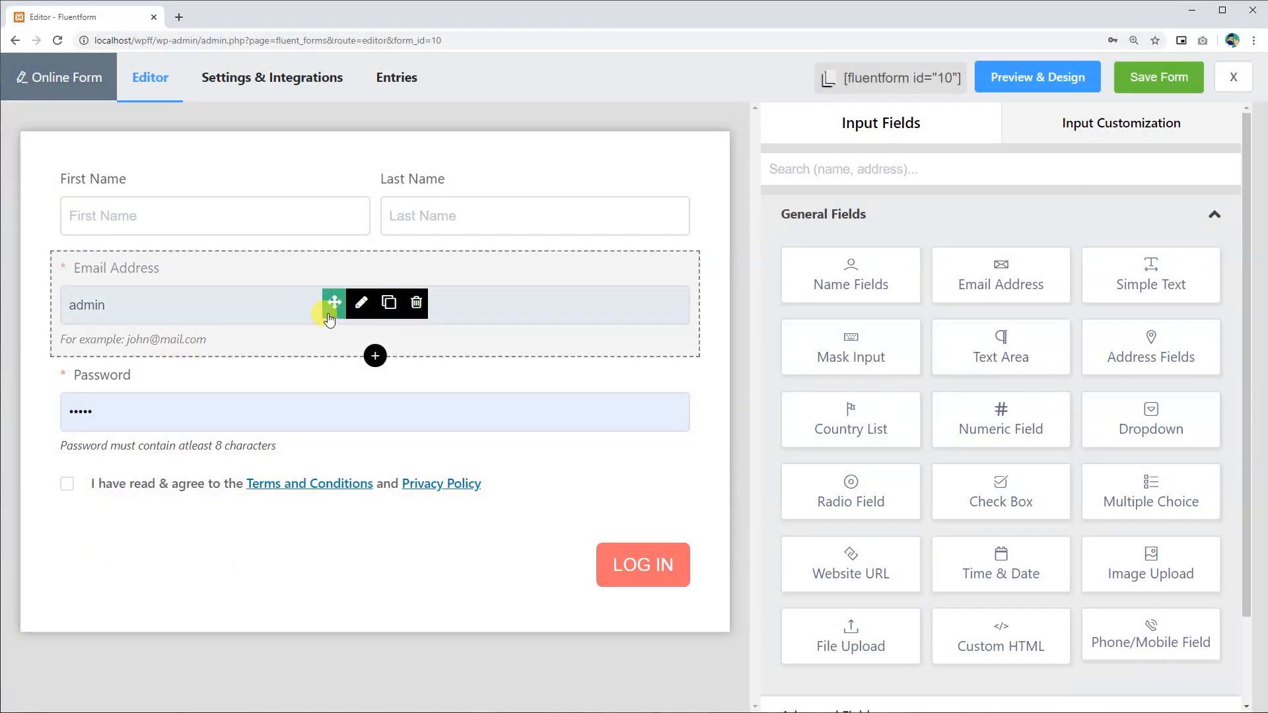
pyautogui.moveTo(360, 306)
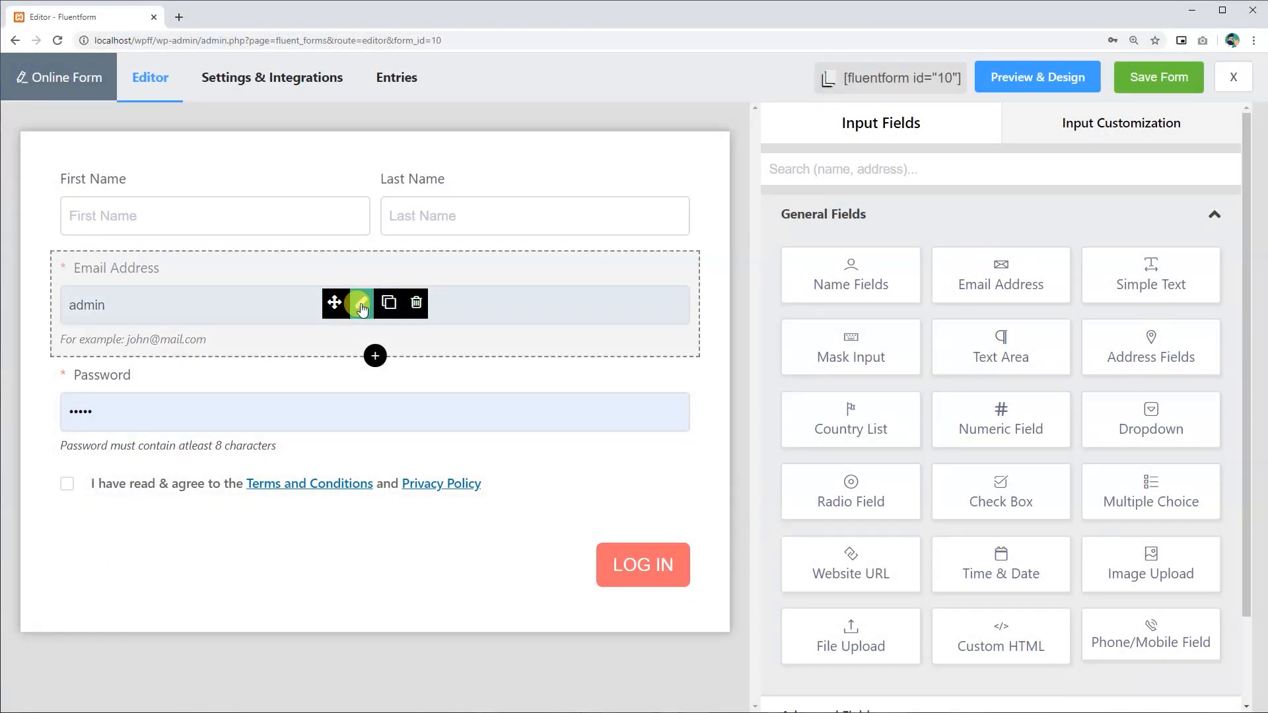
pyautogui.click(360, 303)
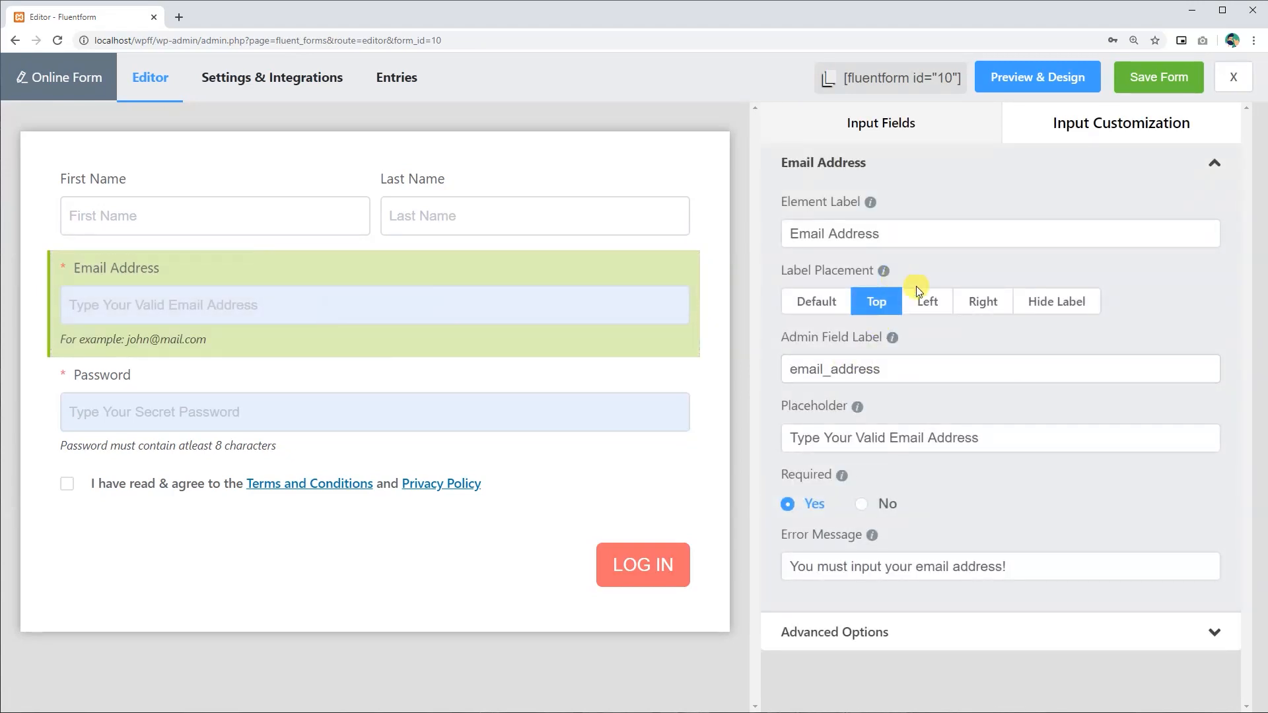
pyautogui.moveTo(736, 383)
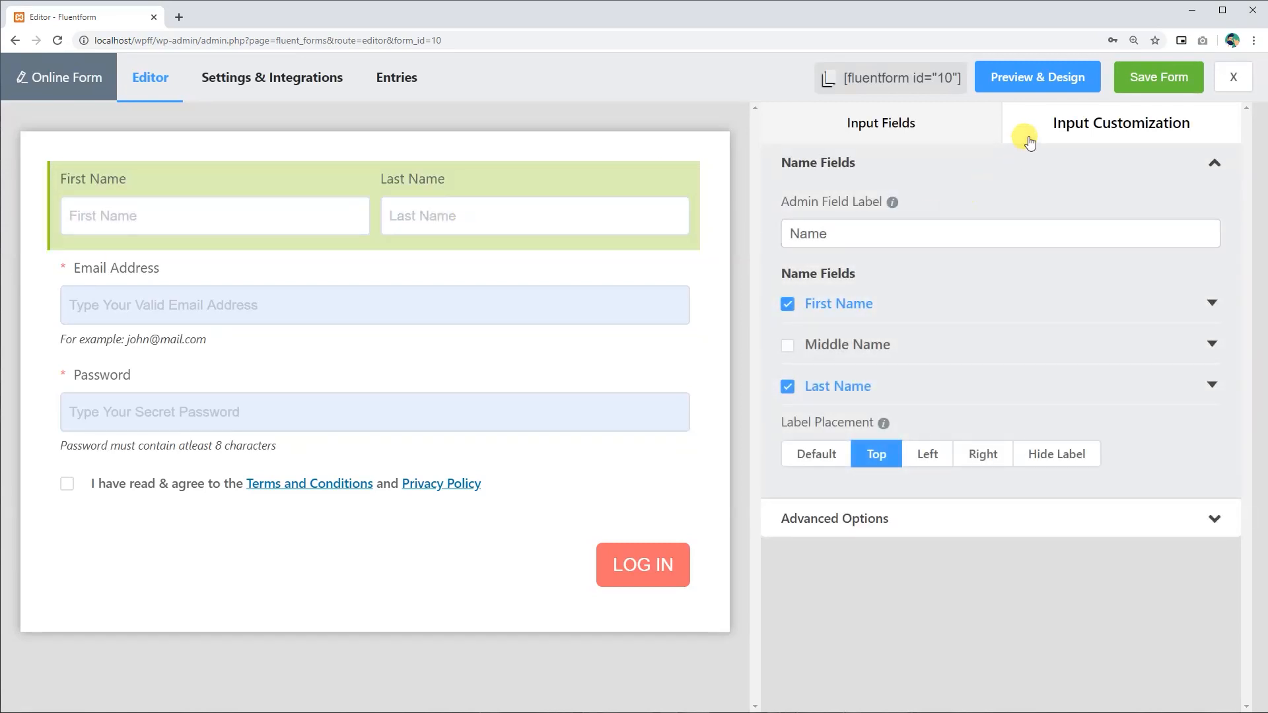
pyautogui.moveTo(1203, 123)
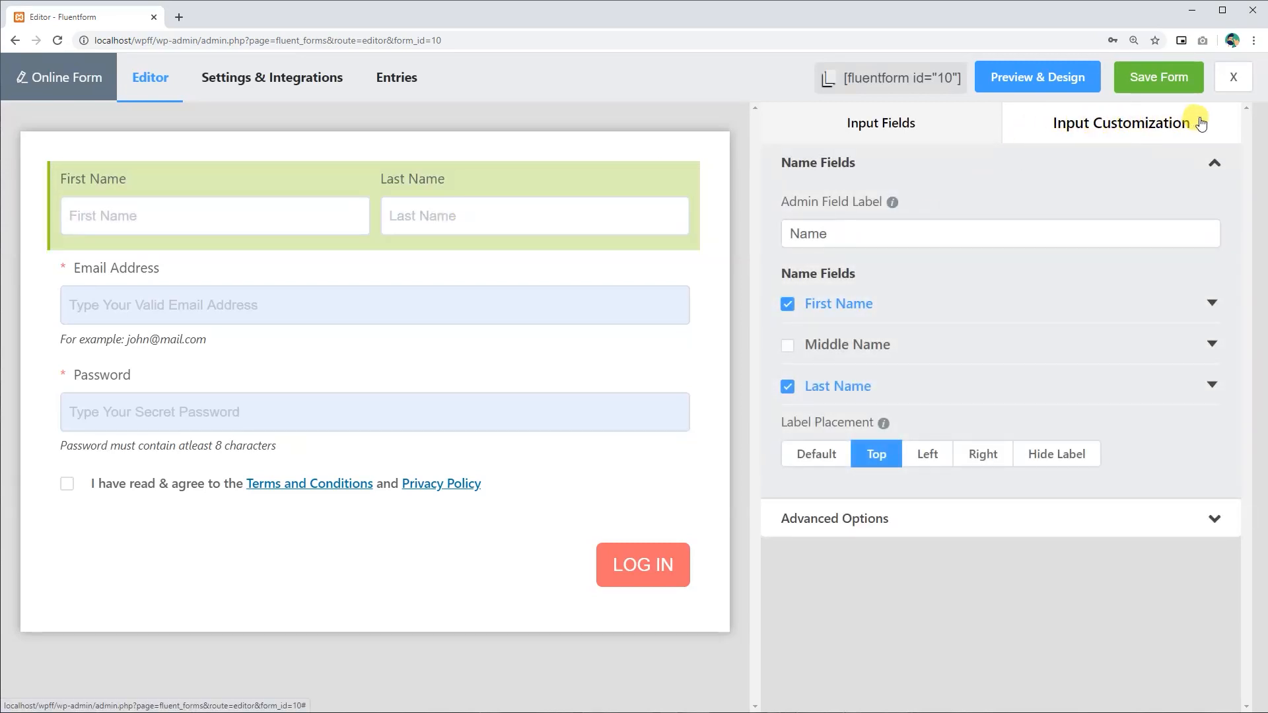
pyautogui.moveTo(1102, 178)
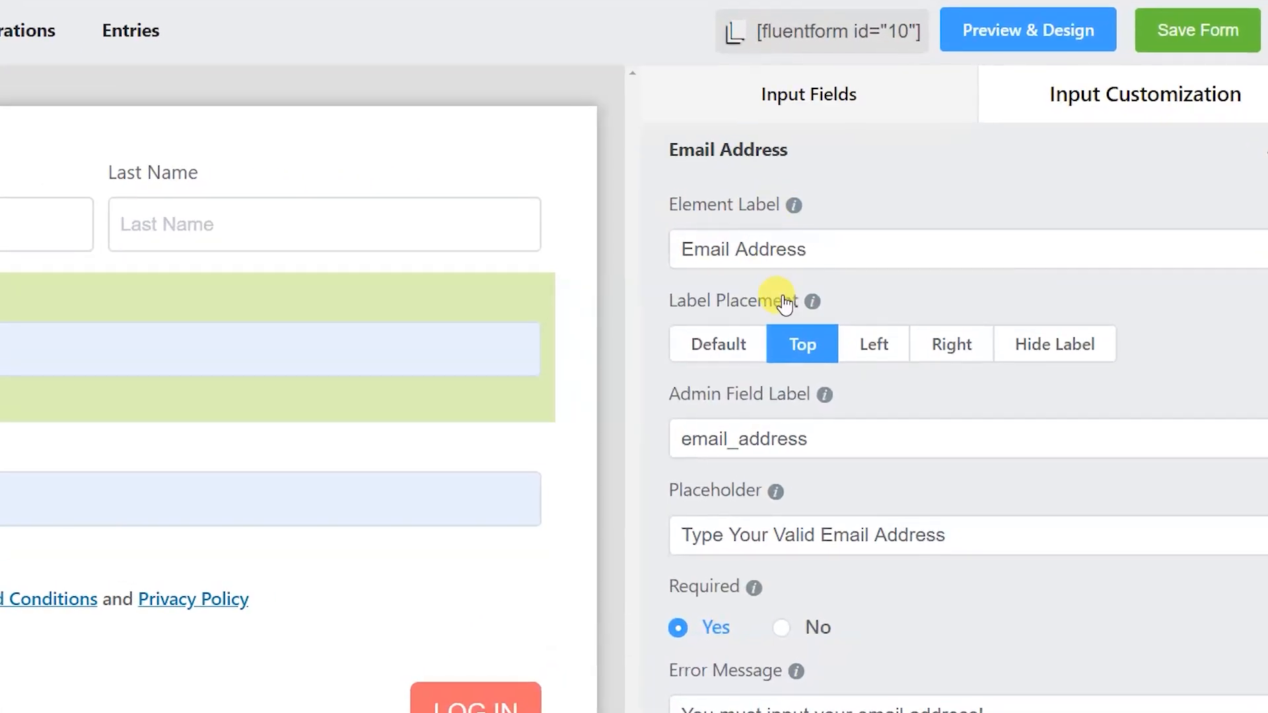
pyautogui.moveTo(478, 486)
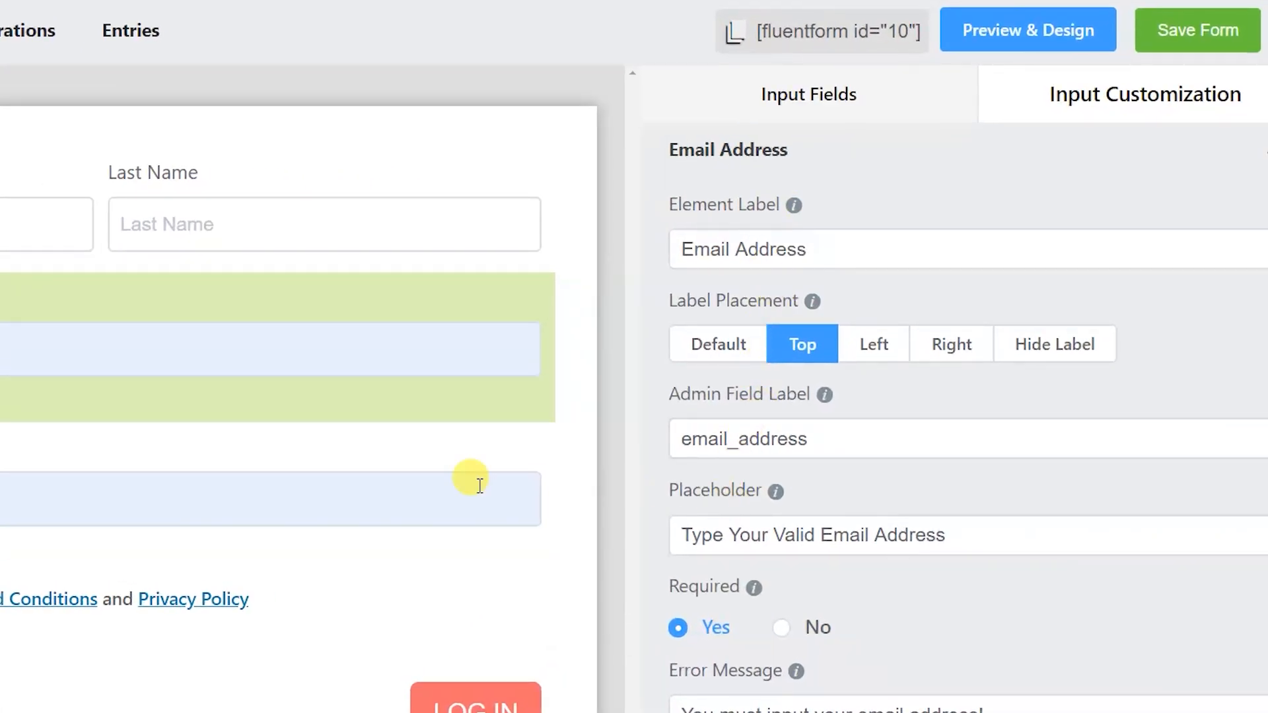
pyautogui.click(271, 498)
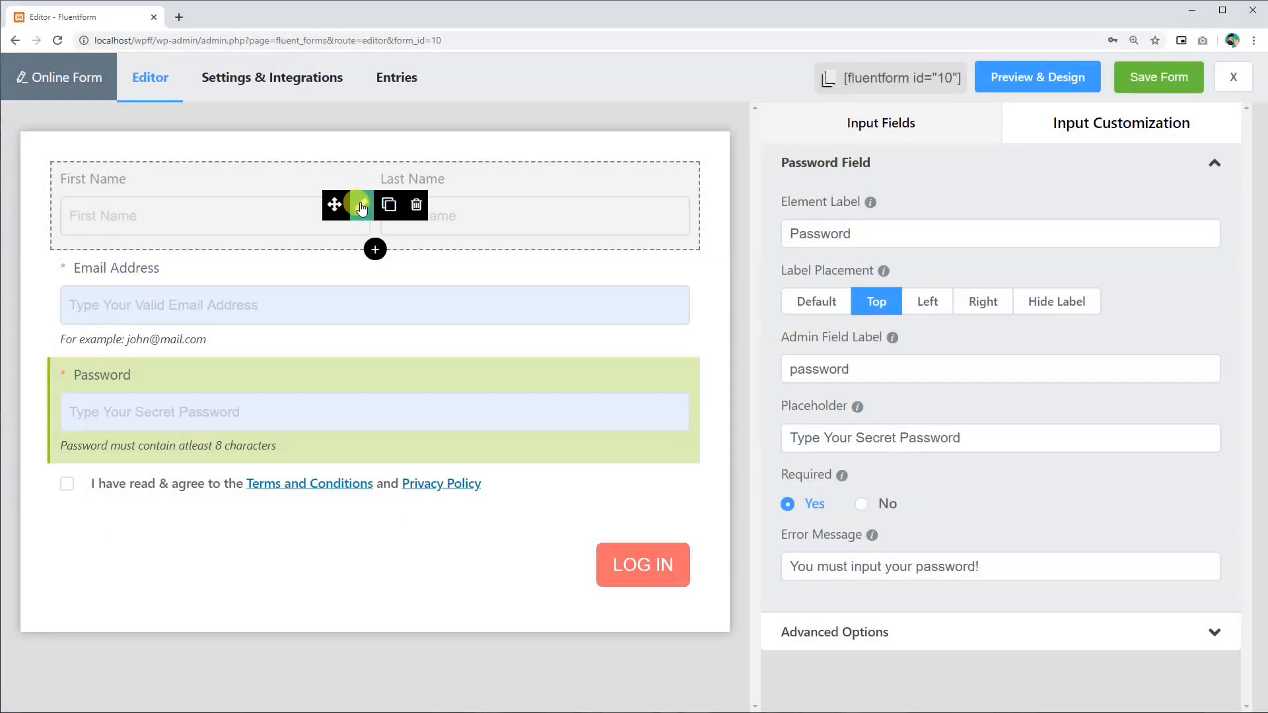
# Step: In Name Fields, mark First Name Required with error 'You must fill up this field'
pyautogui.click(214, 207)
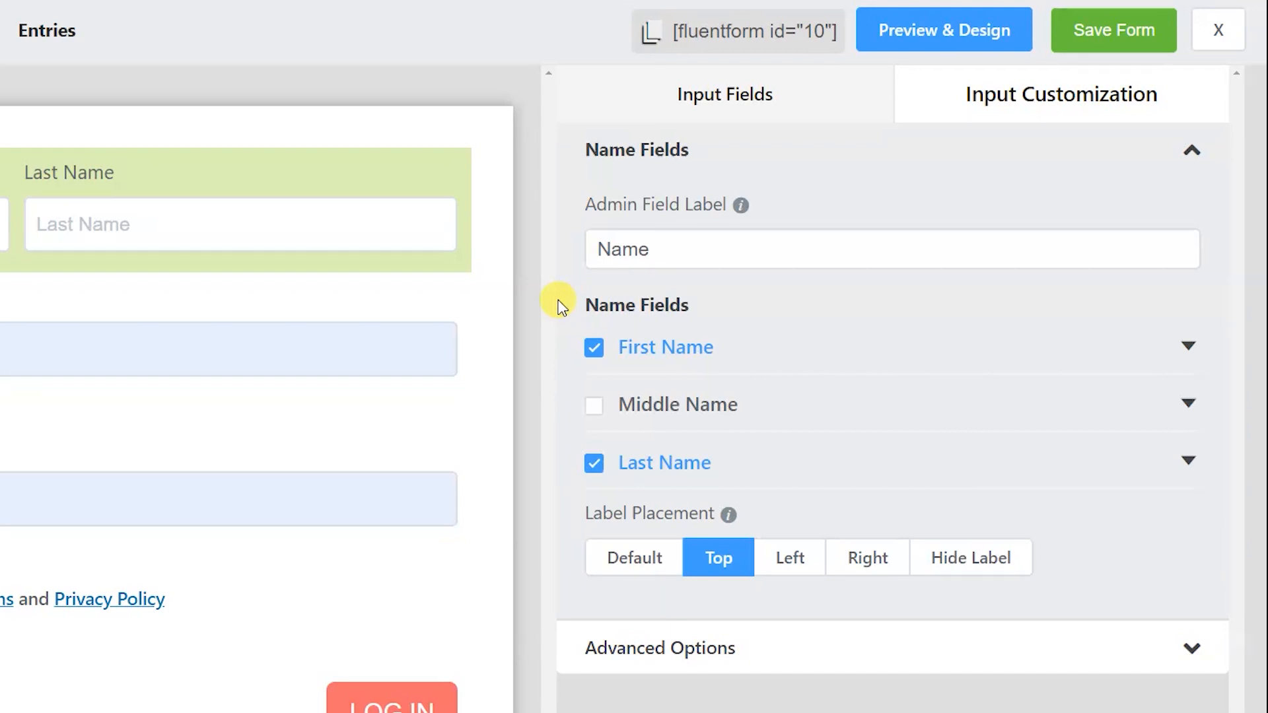
pyautogui.click(1188, 346)
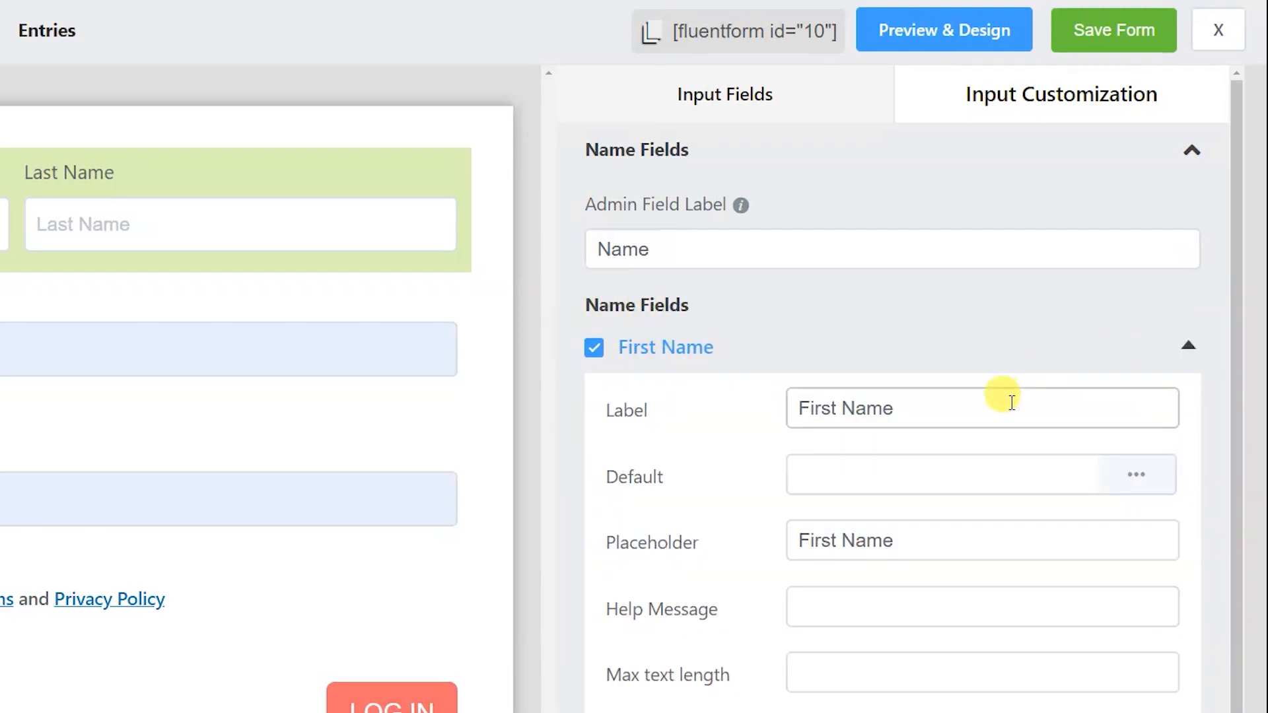
pyautogui.scroll(-3)
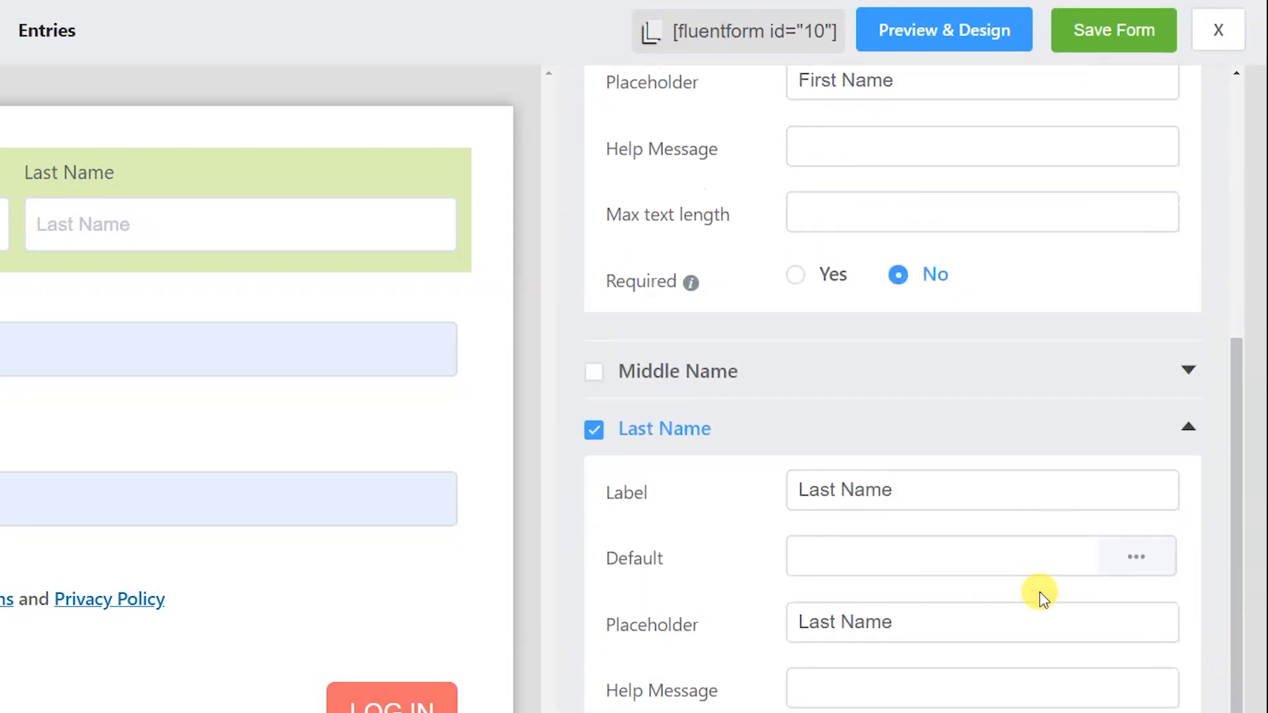
pyautogui.moveTo(594, 374)
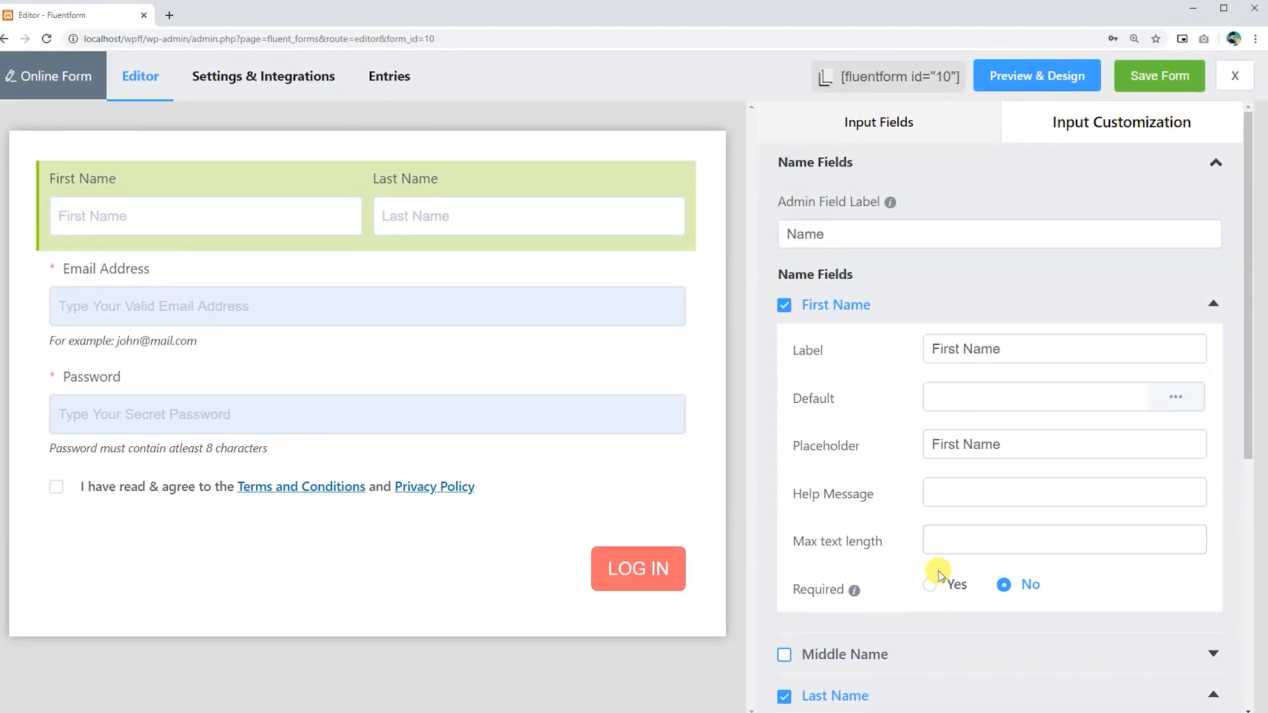
pyautogui.click(930, 584)
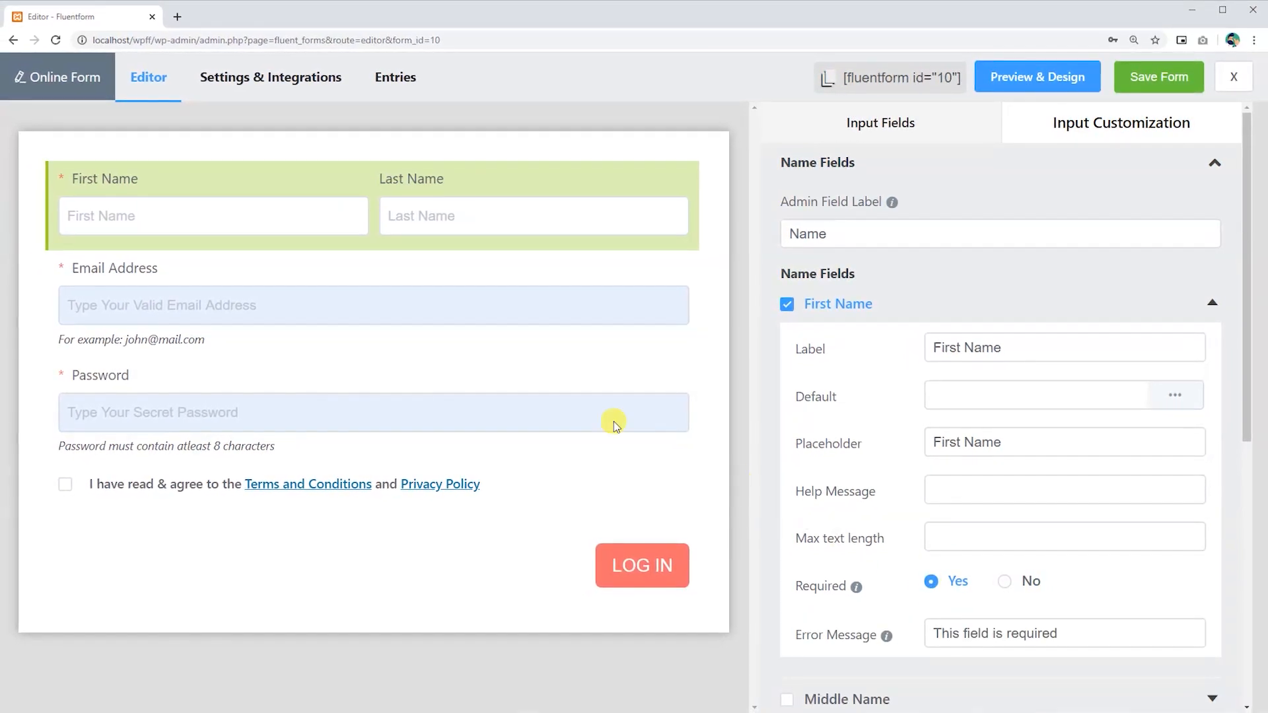
pyautogui.moveTo(894, 610)
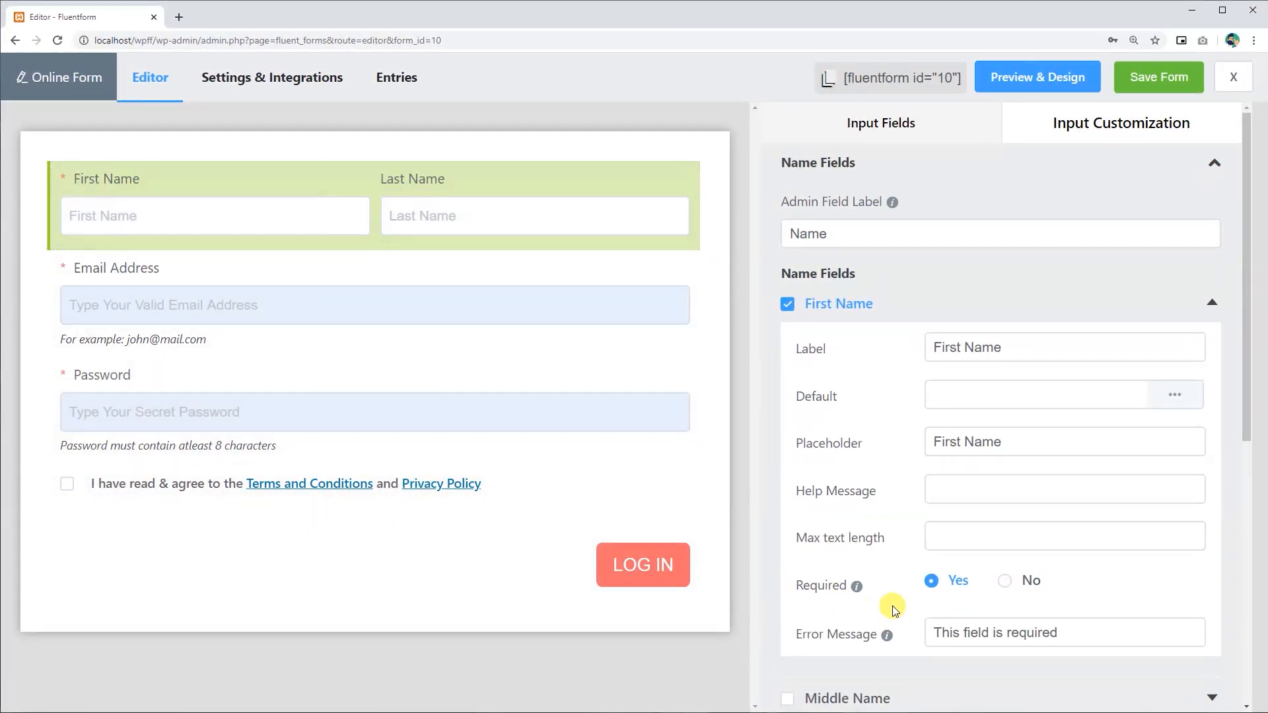
pyautogui.write('You must fi')
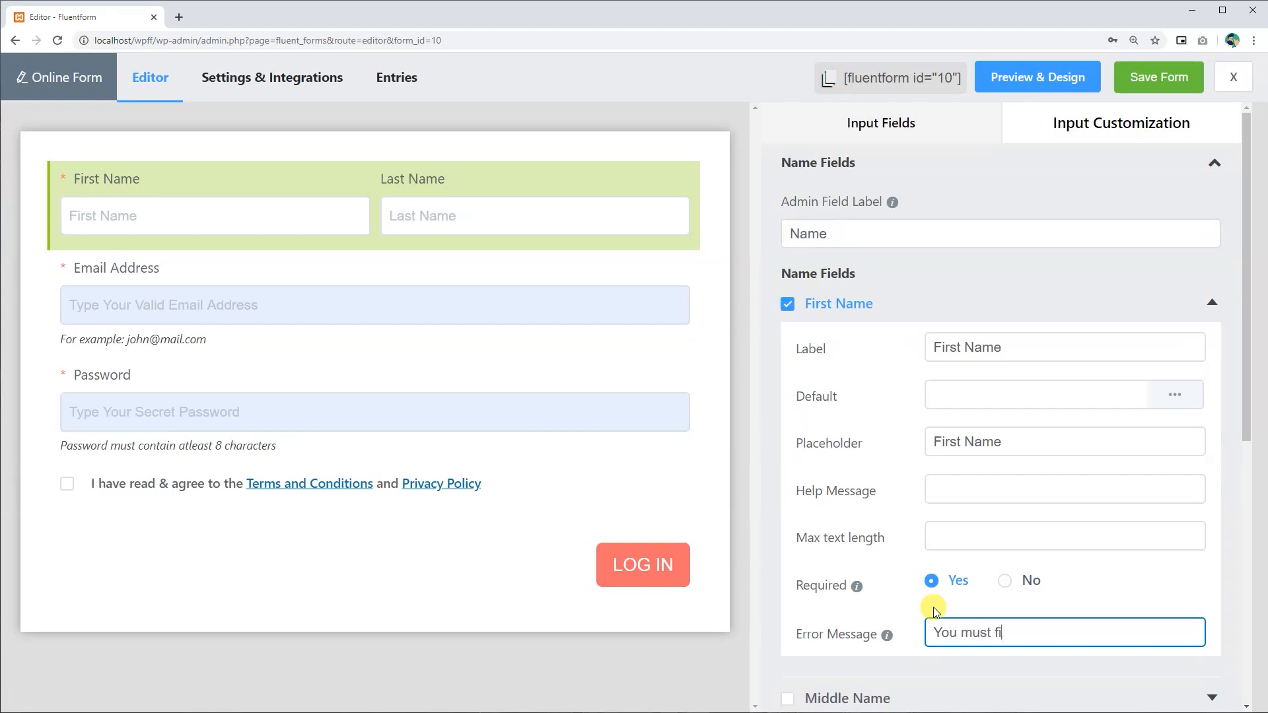
pyautogui.write('ll up this field')
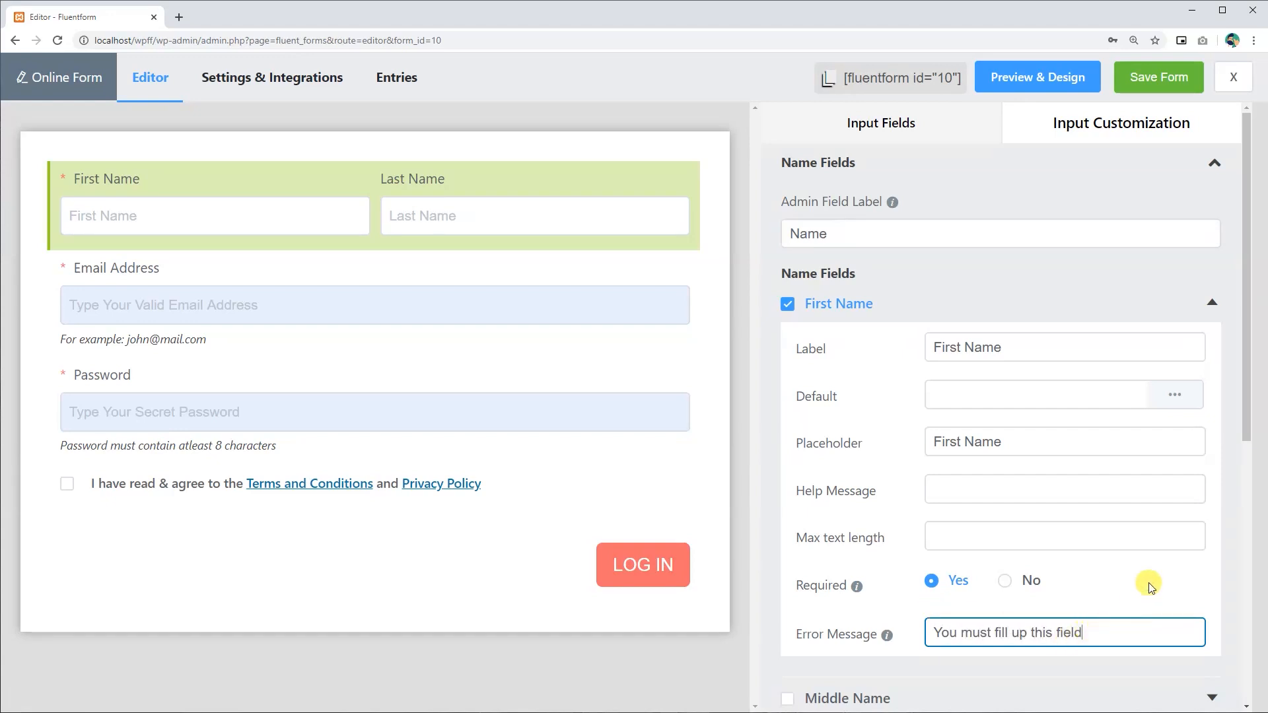
pyautogui.moveTo(1214, 306)
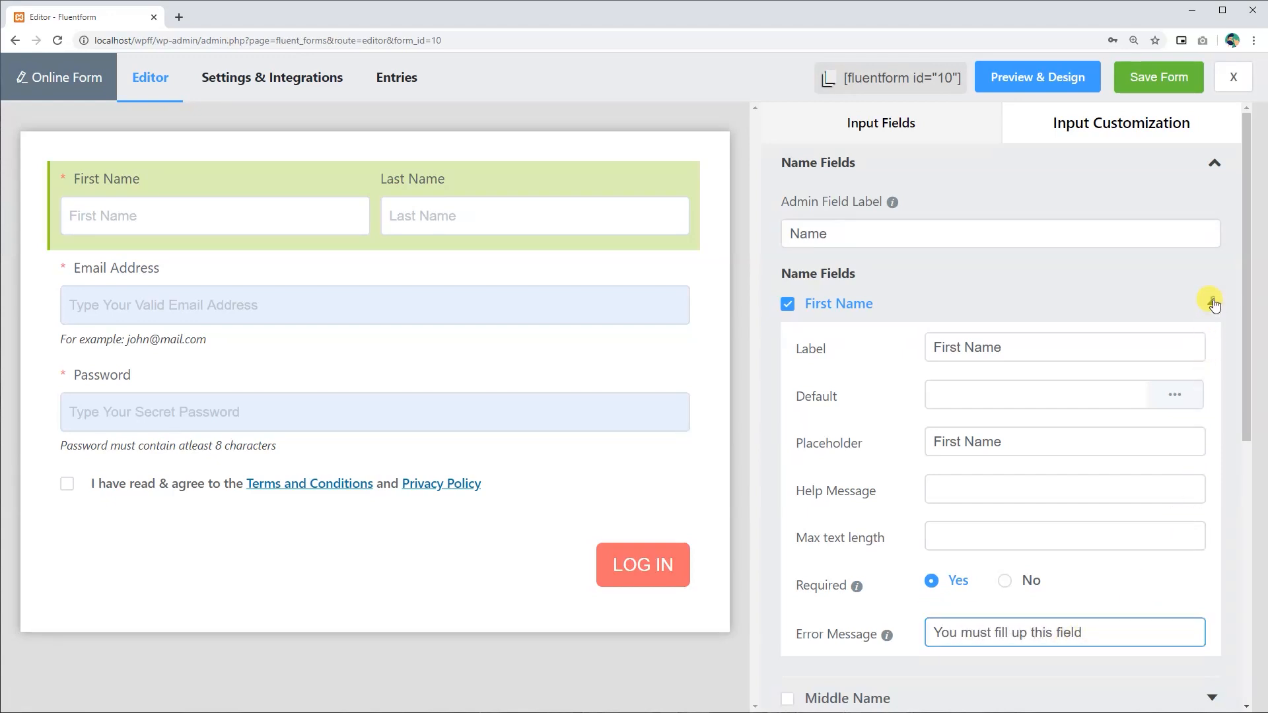
pyautogui.click(1211, 303)
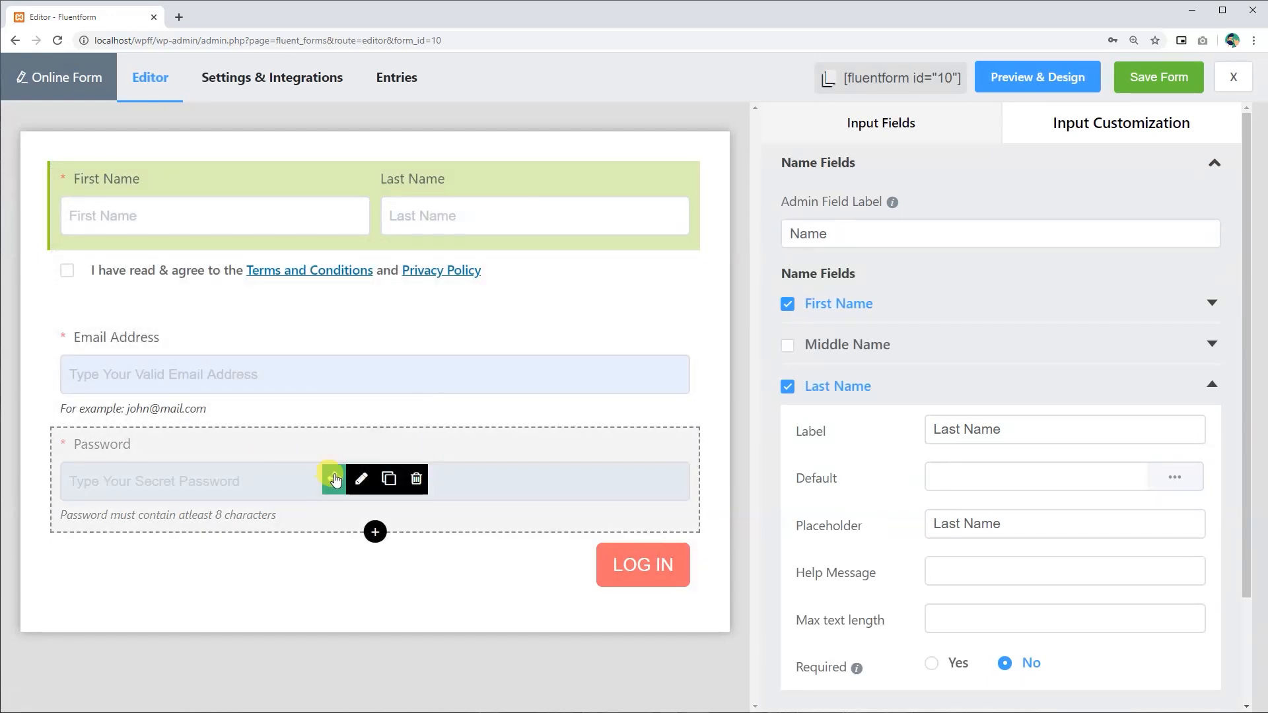
pyautogui.moveTo(329, 518)
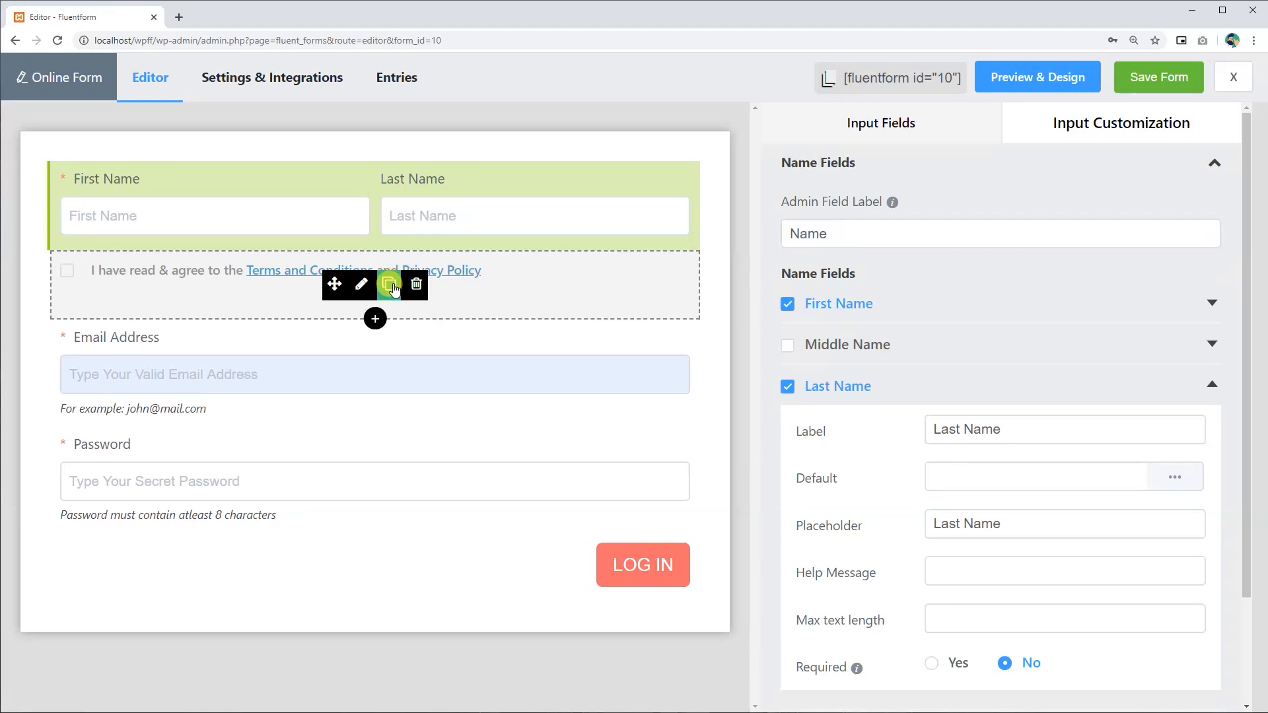
# Step: Duplicate the Terms & Conditions checkbox, then delete and confirm removal of the extra copy
pyautogui.click(389, 284)
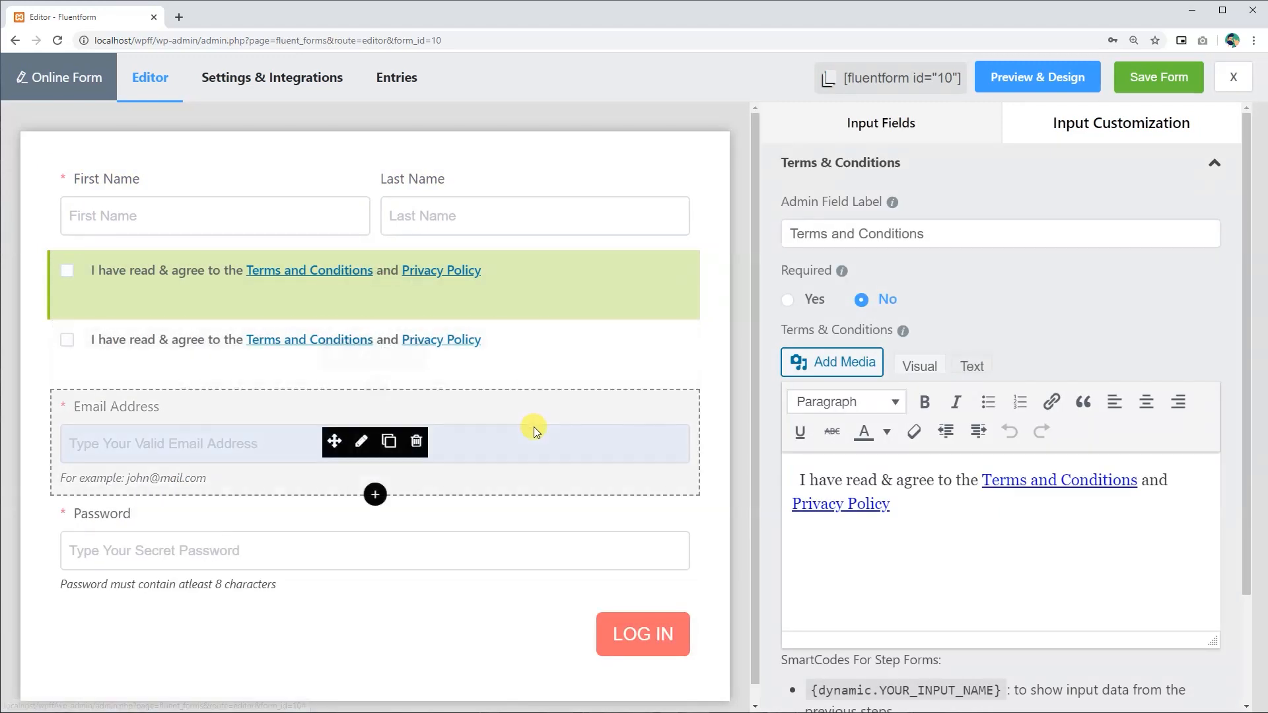
pyautogui.click(415, 440)
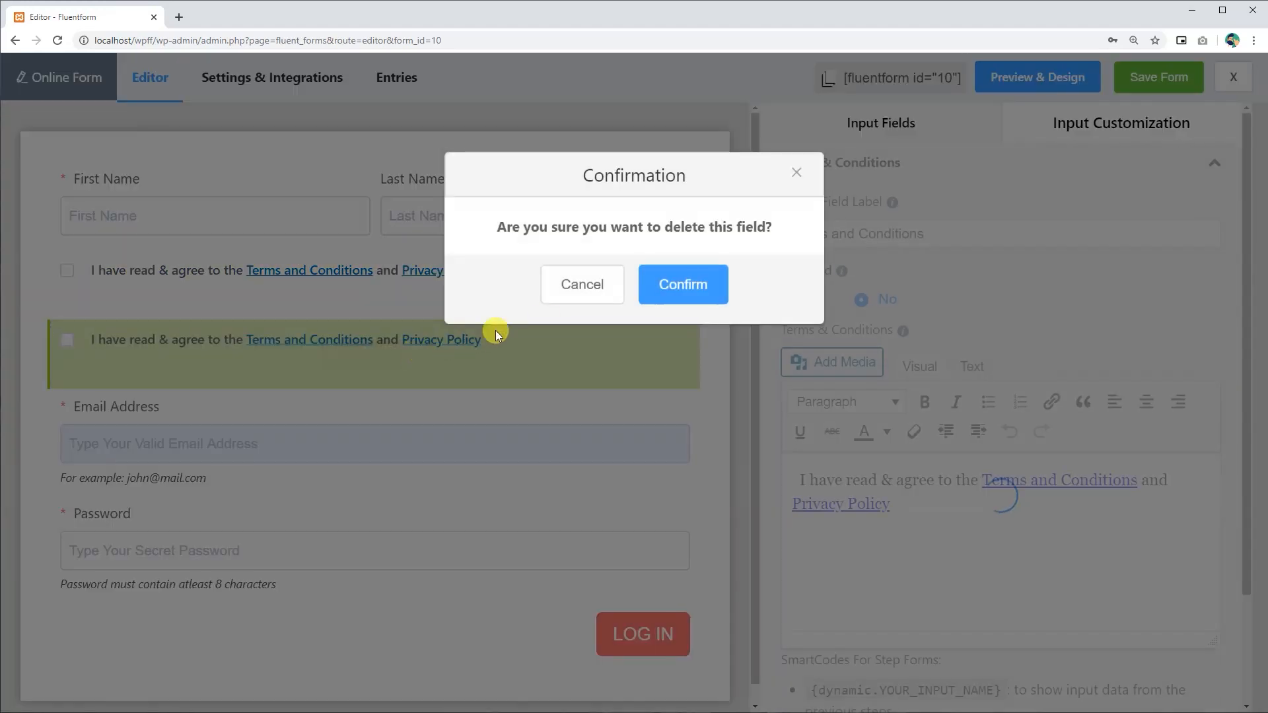
pyautogui.click(681, 284)
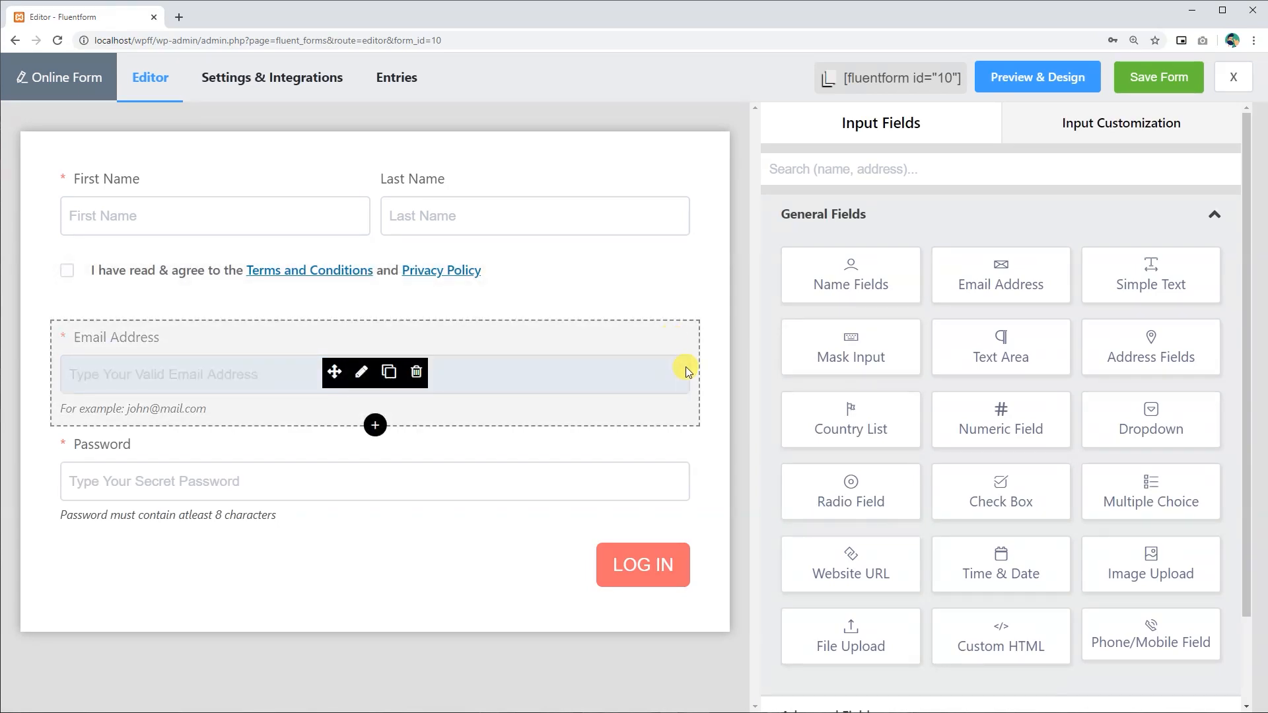
pyautogui.moveTo(687, 379)
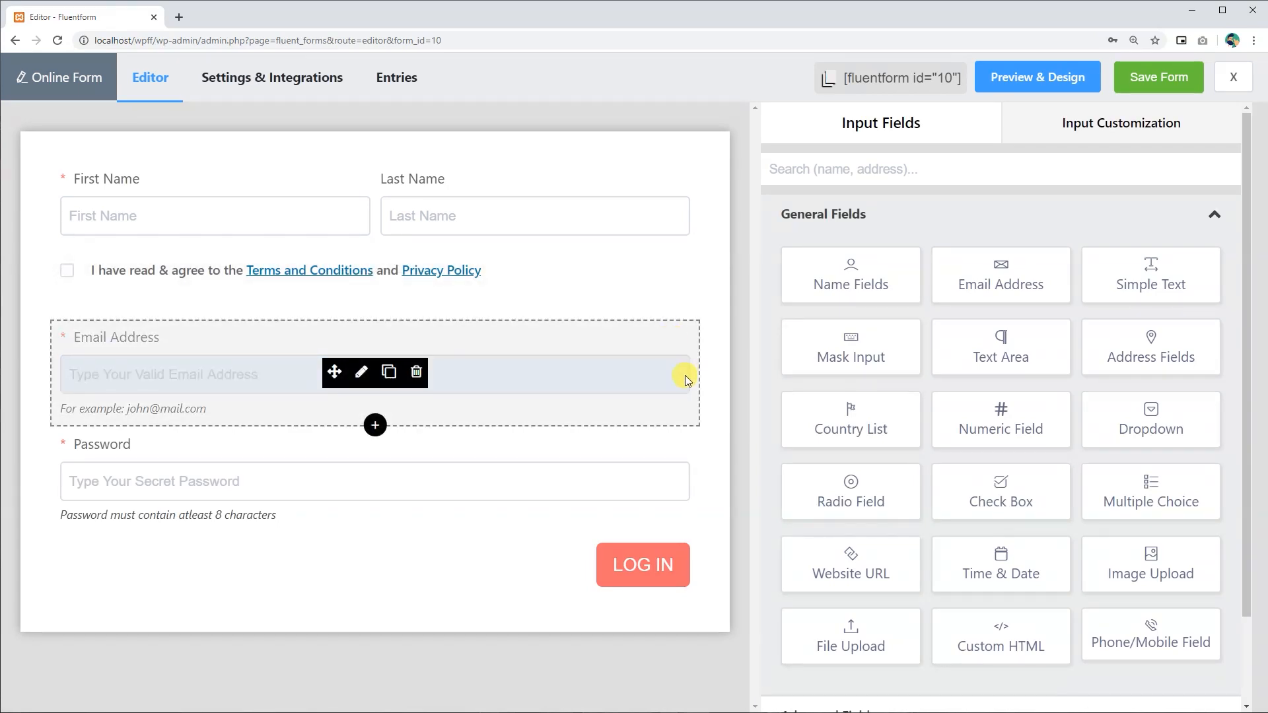
pyautogui.click(1158, 77)
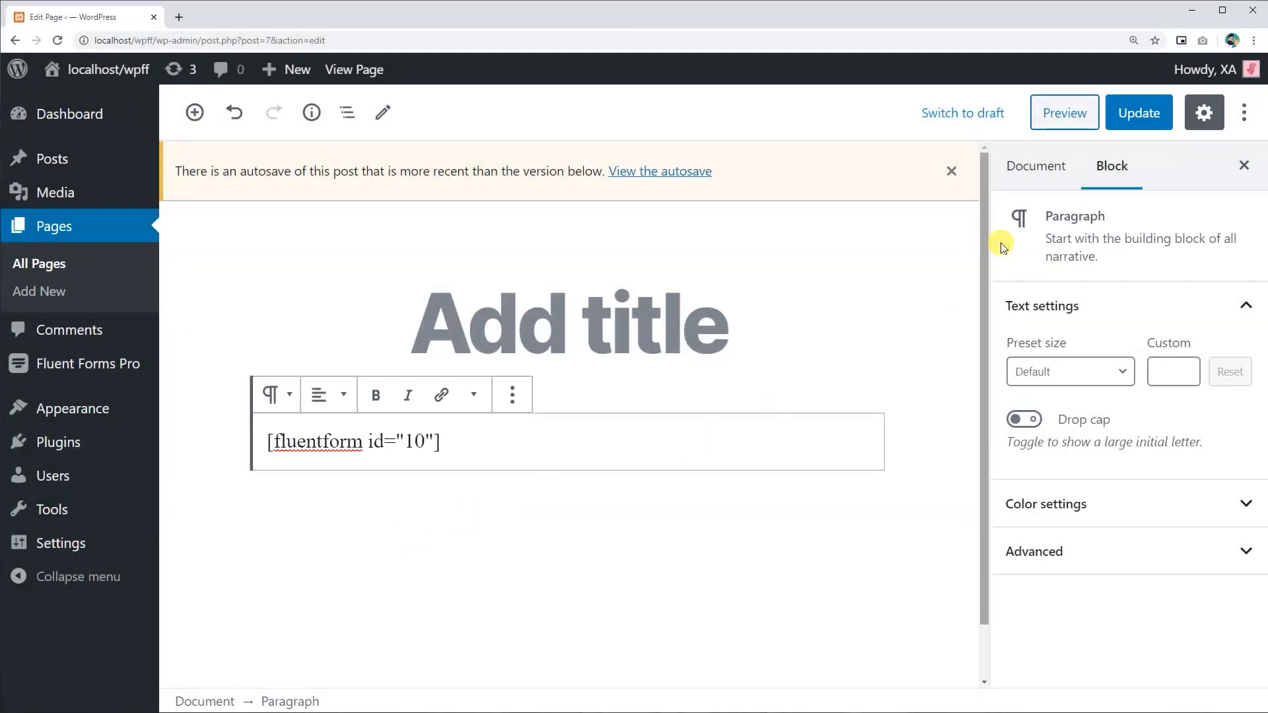
# Step: Update the page containing [fluentform id="10"] and preview the login form
pyautogui.click(1138, 113)
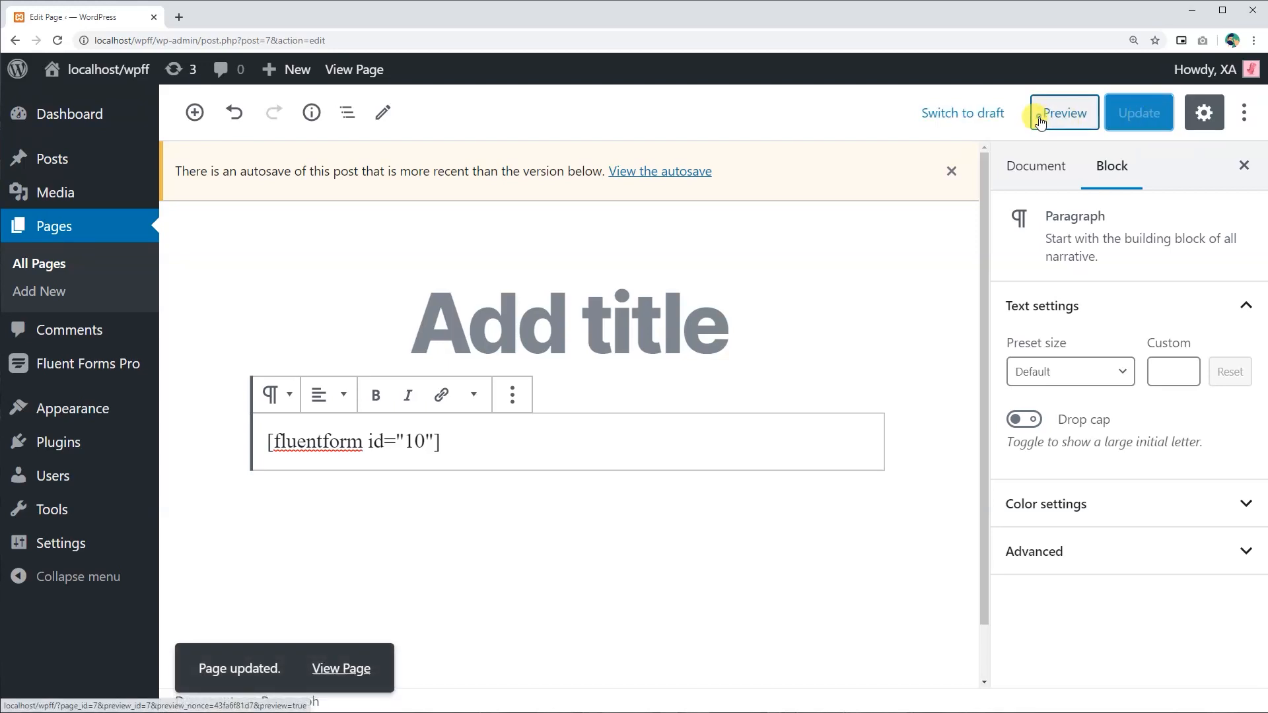
pyautogui.click(1063, 111)
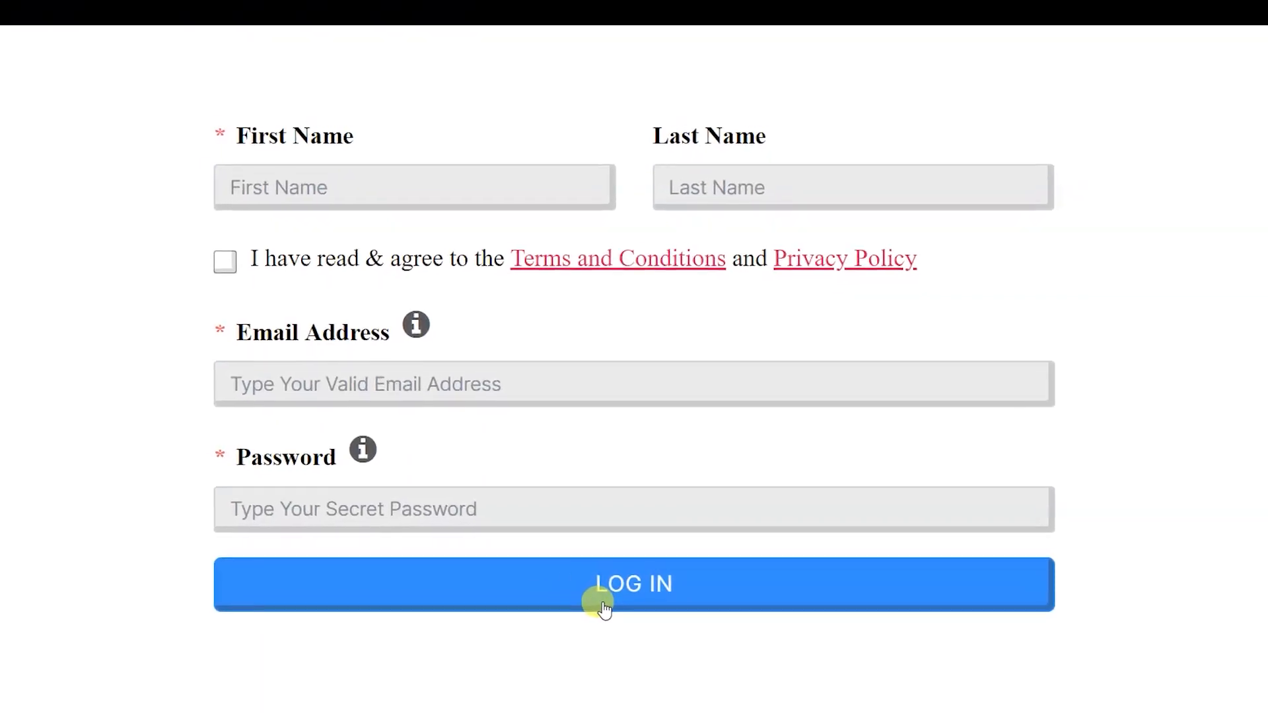